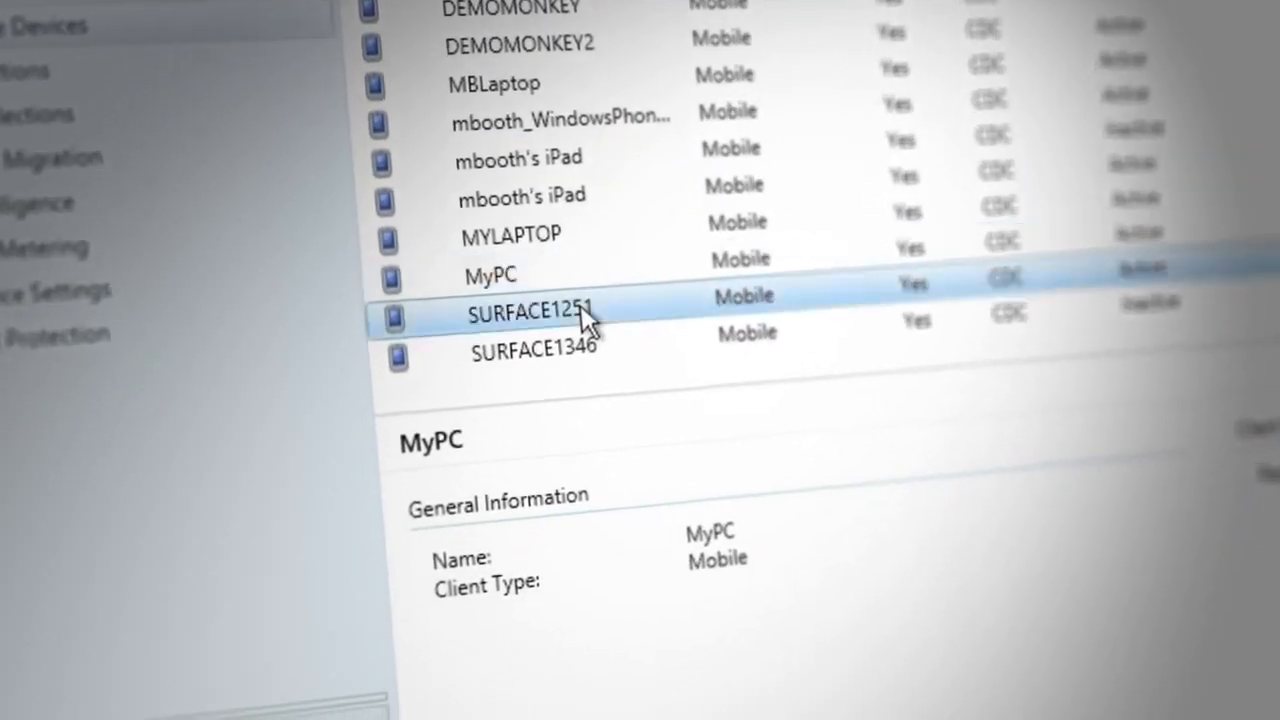
Open the context menu of mobile device SURFACE1251 in the Devices list.
right_click(535, 312)
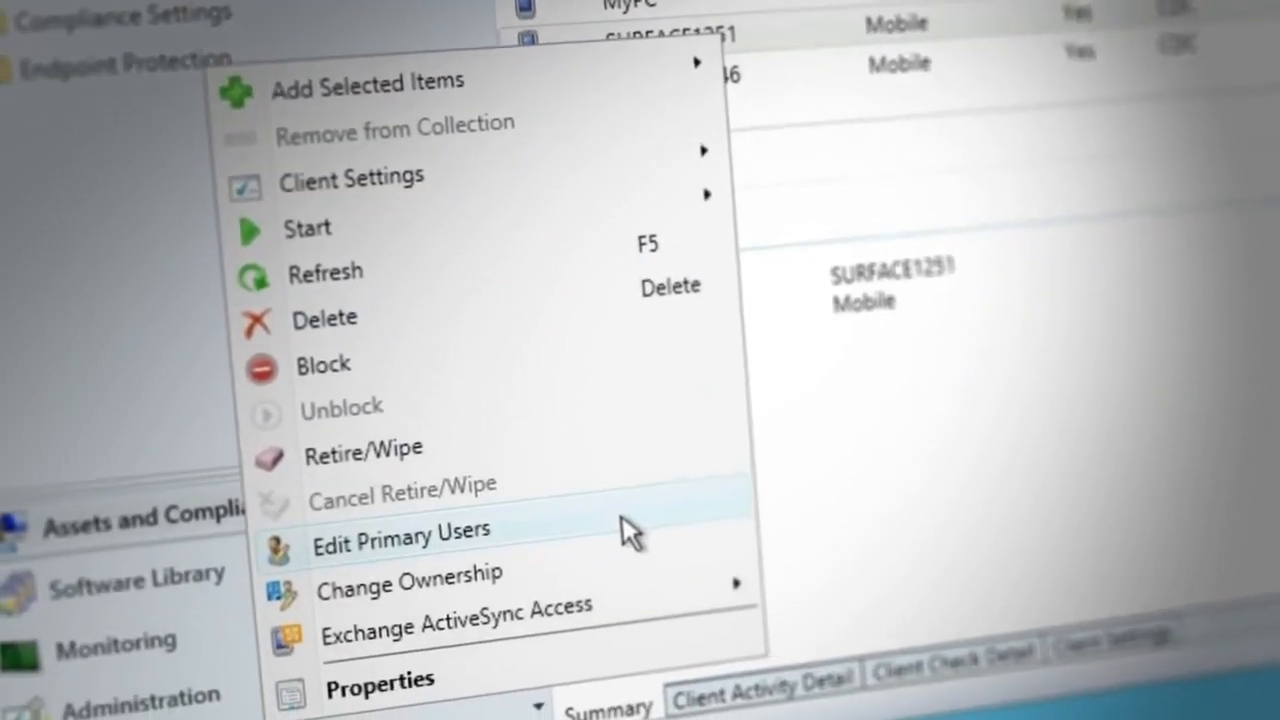